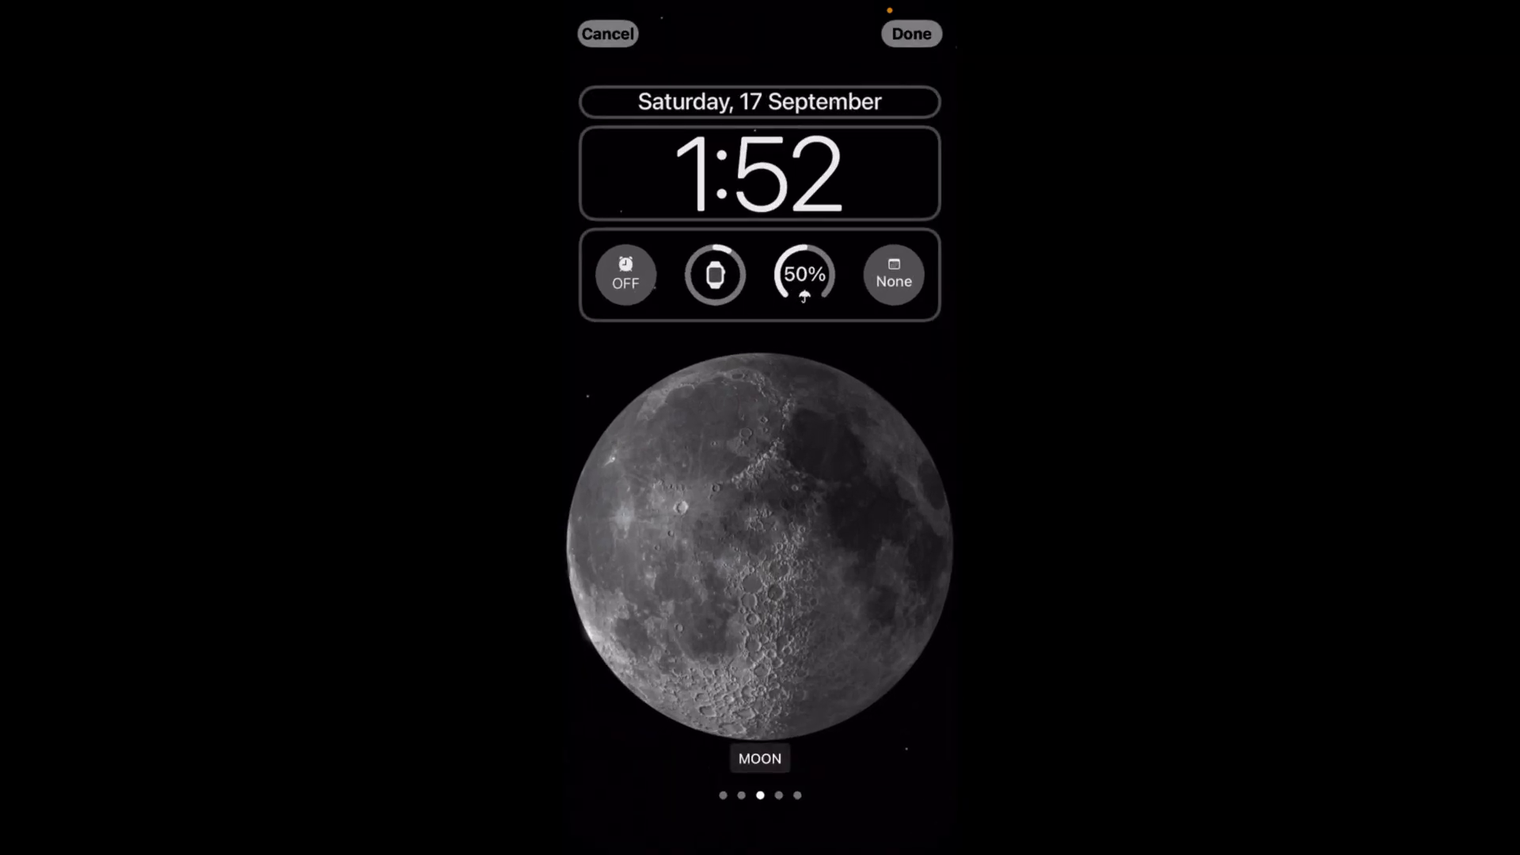
Bring up the Font & Color options for the Moon Lock Screen clock.
click(760, 172)
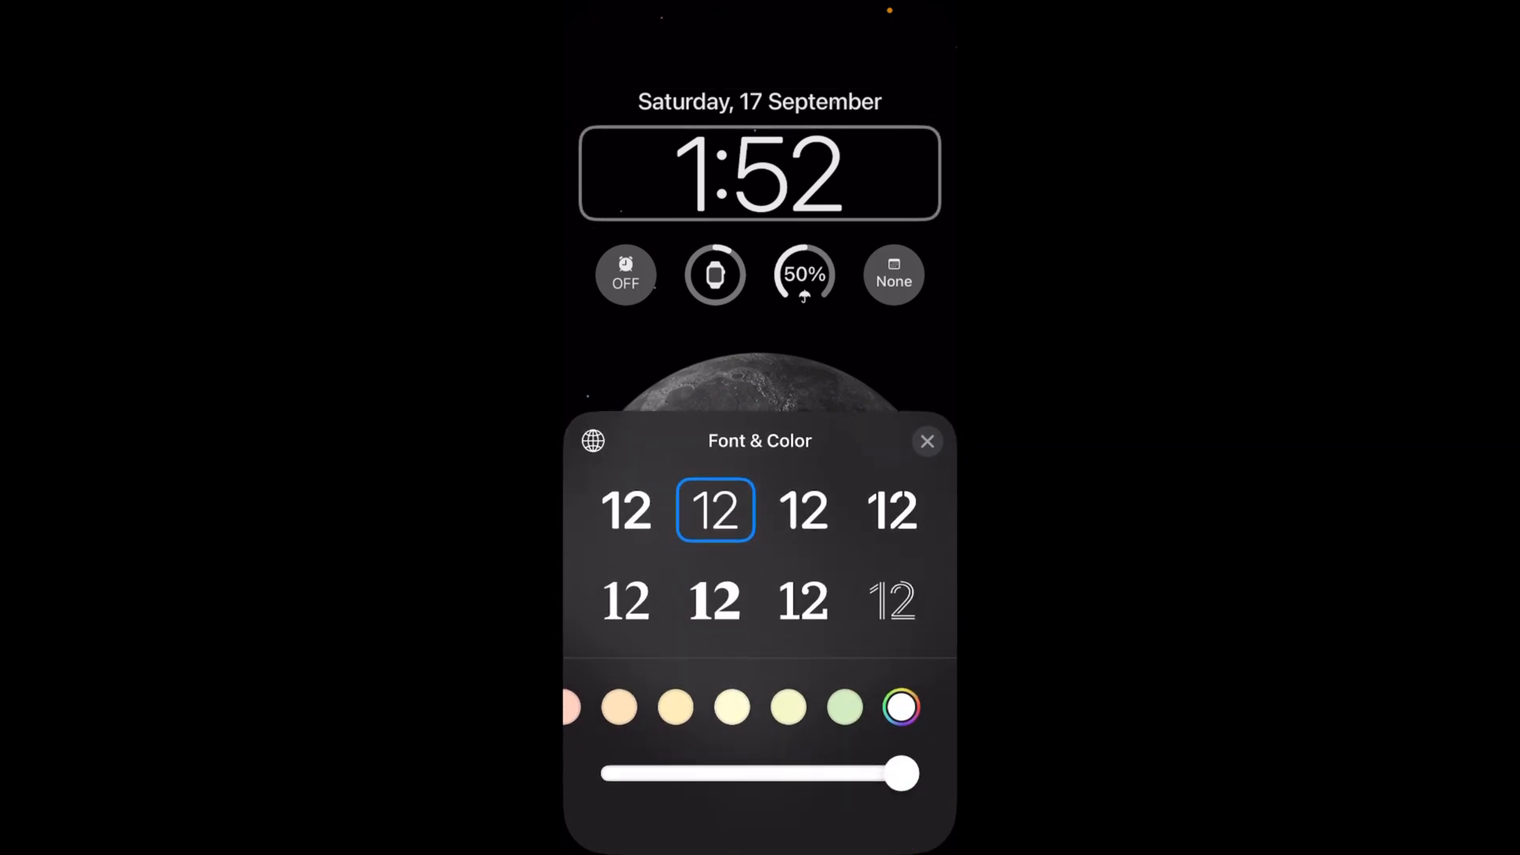
Switch the clock typeface from bold sans to bold serif.
click(803, 510)
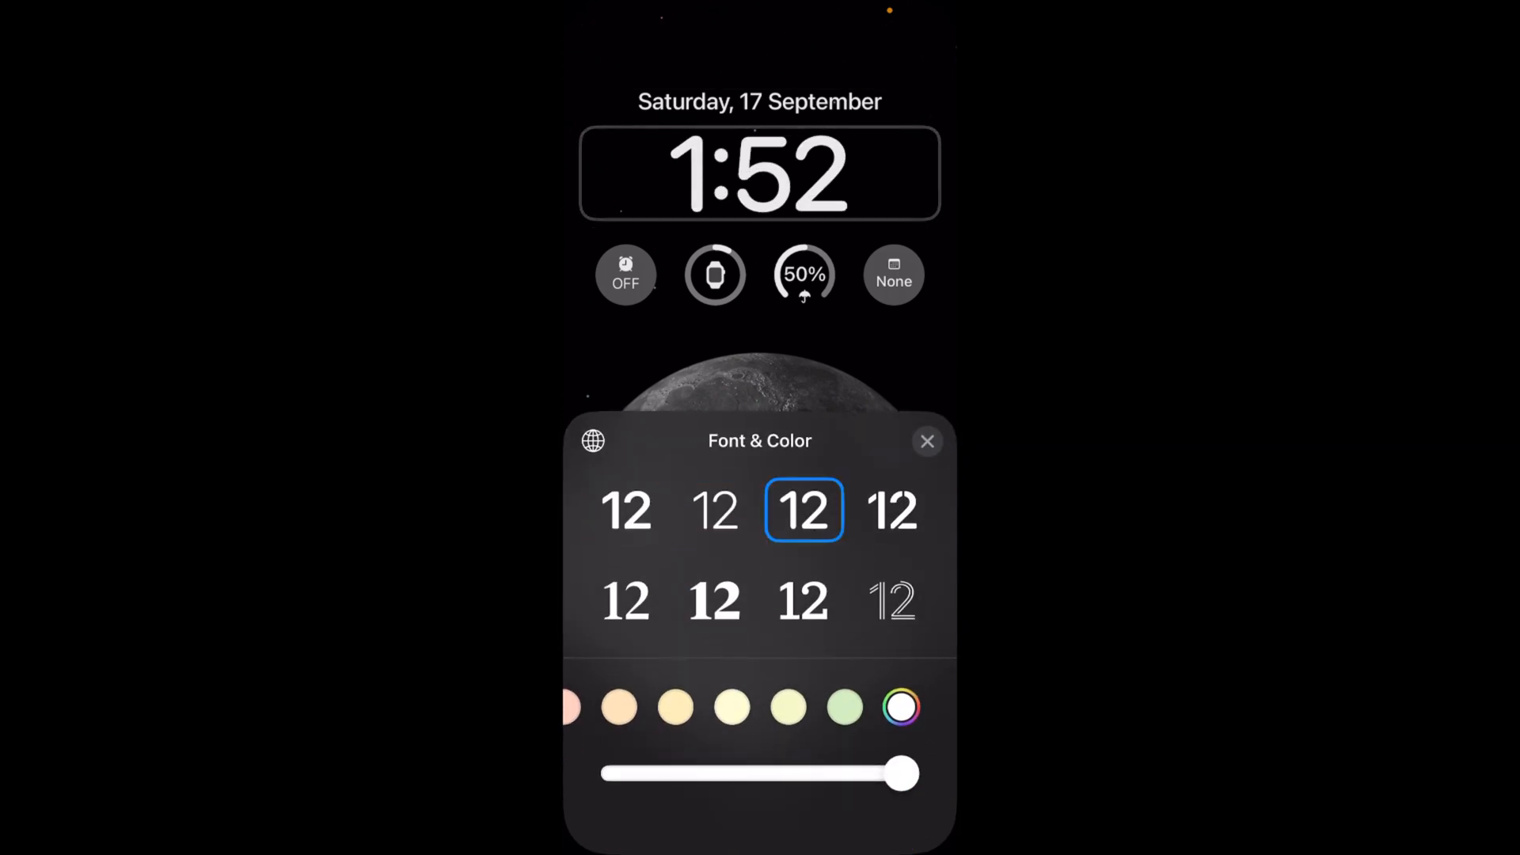
click(803, 600)
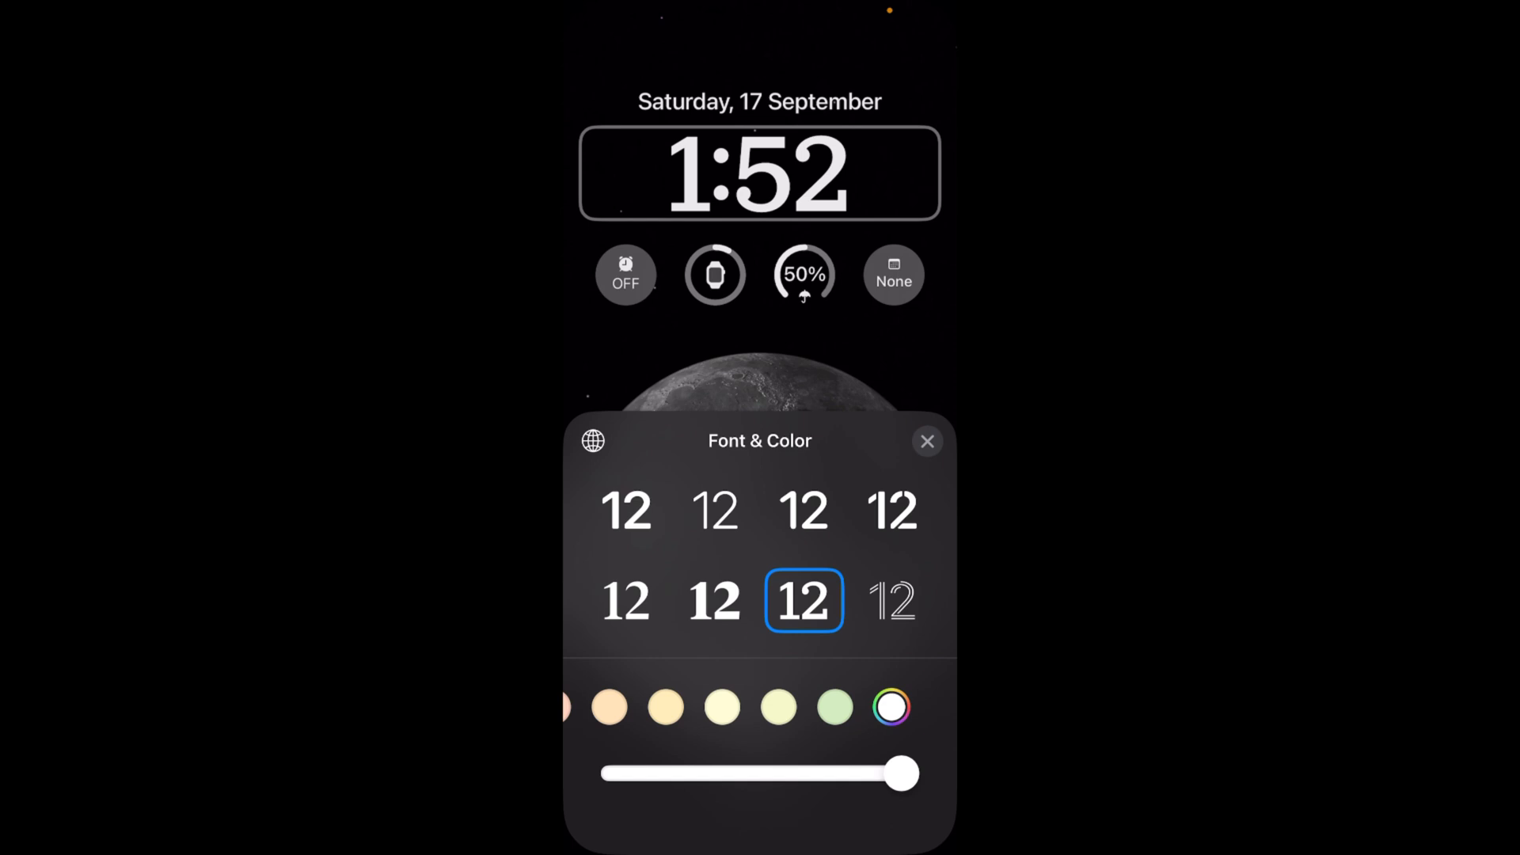
click(890, 707)
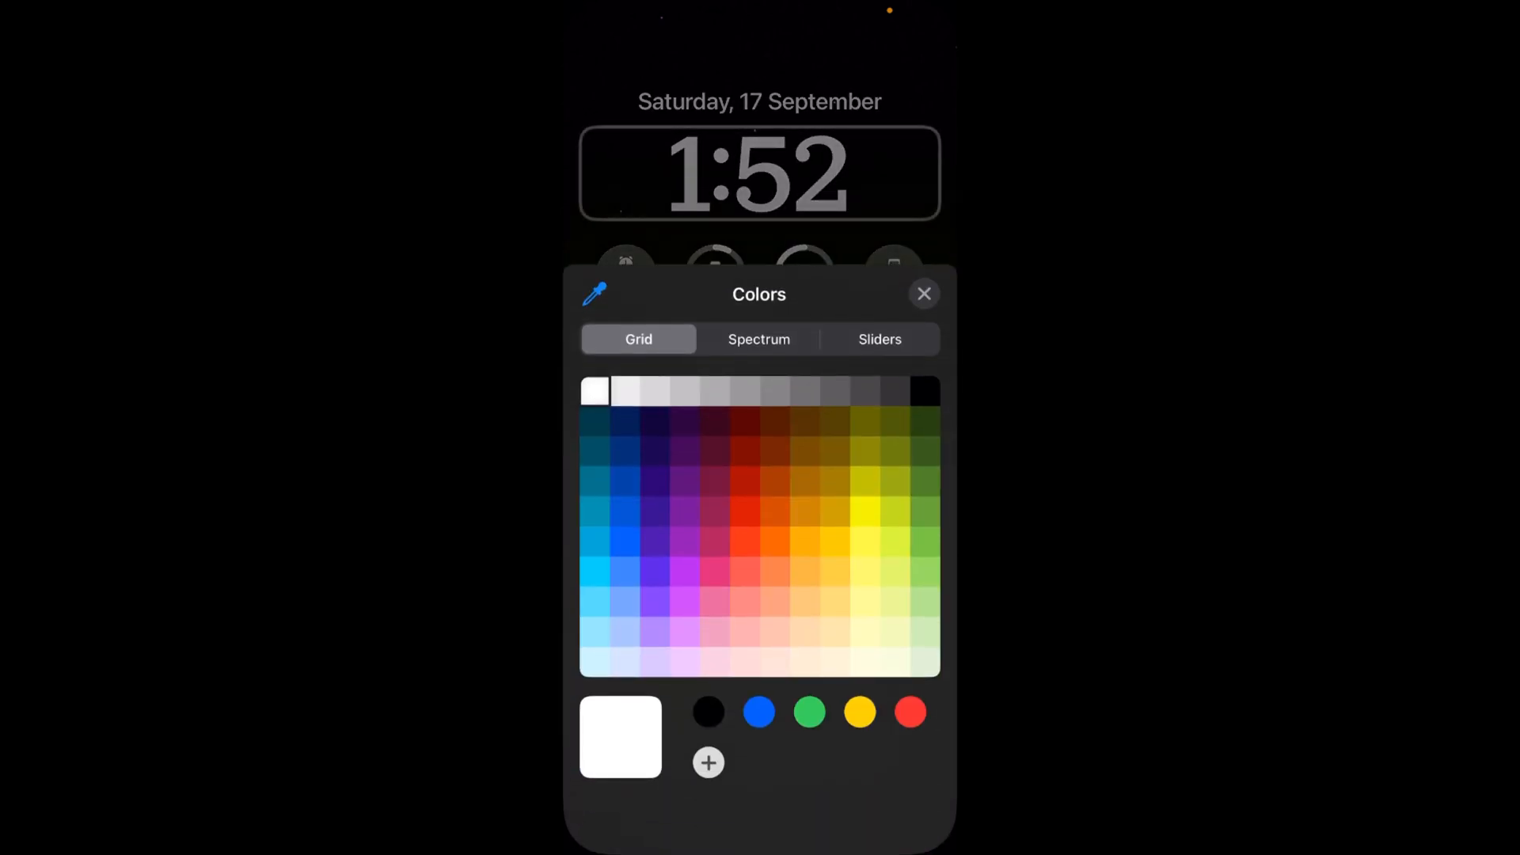
click(760, 338)
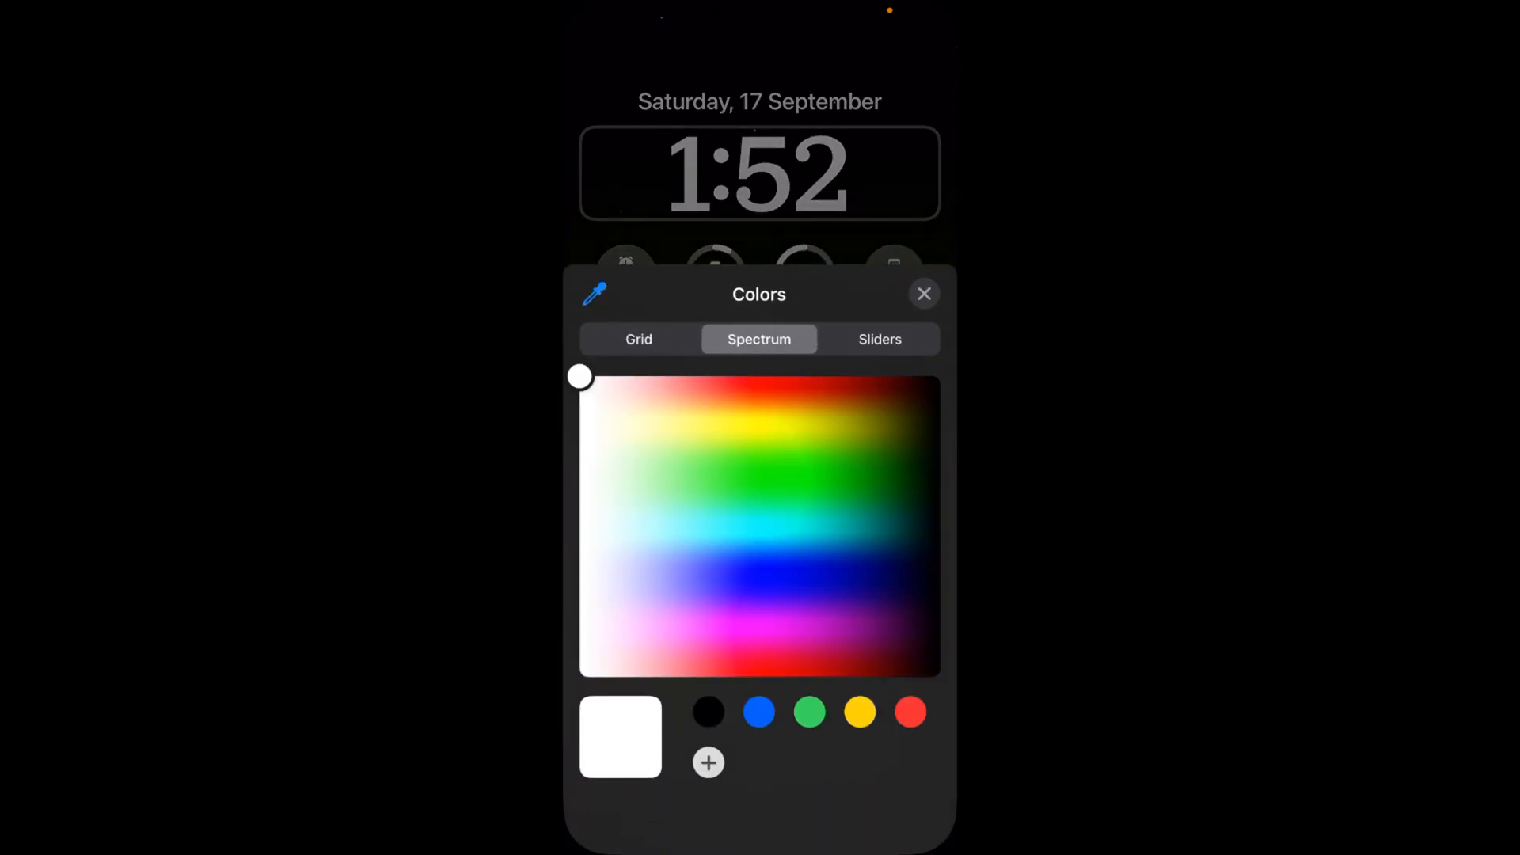
click(638, 338)
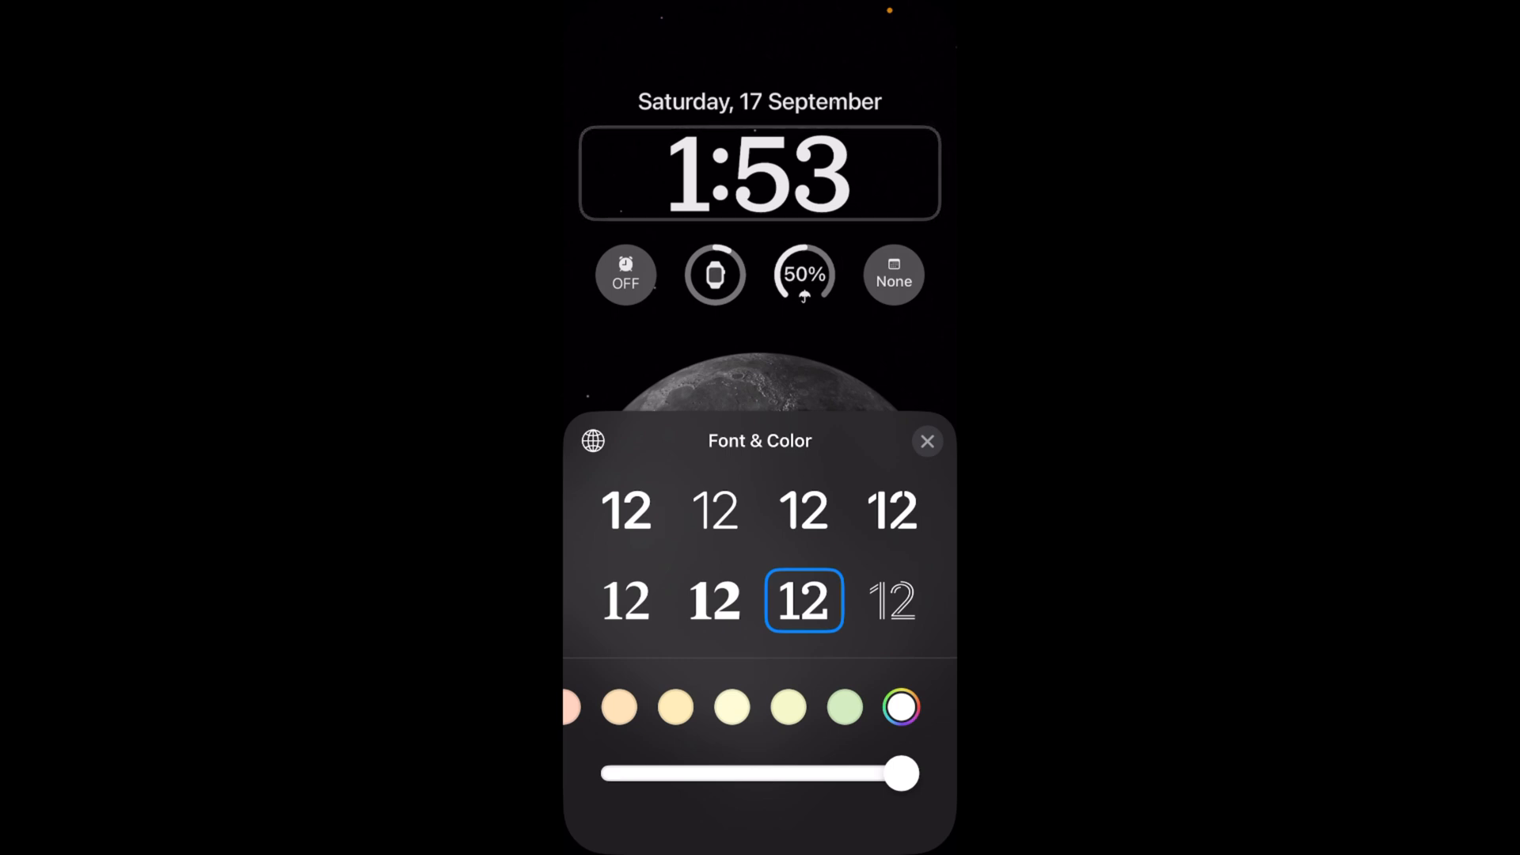
click(592, 441)
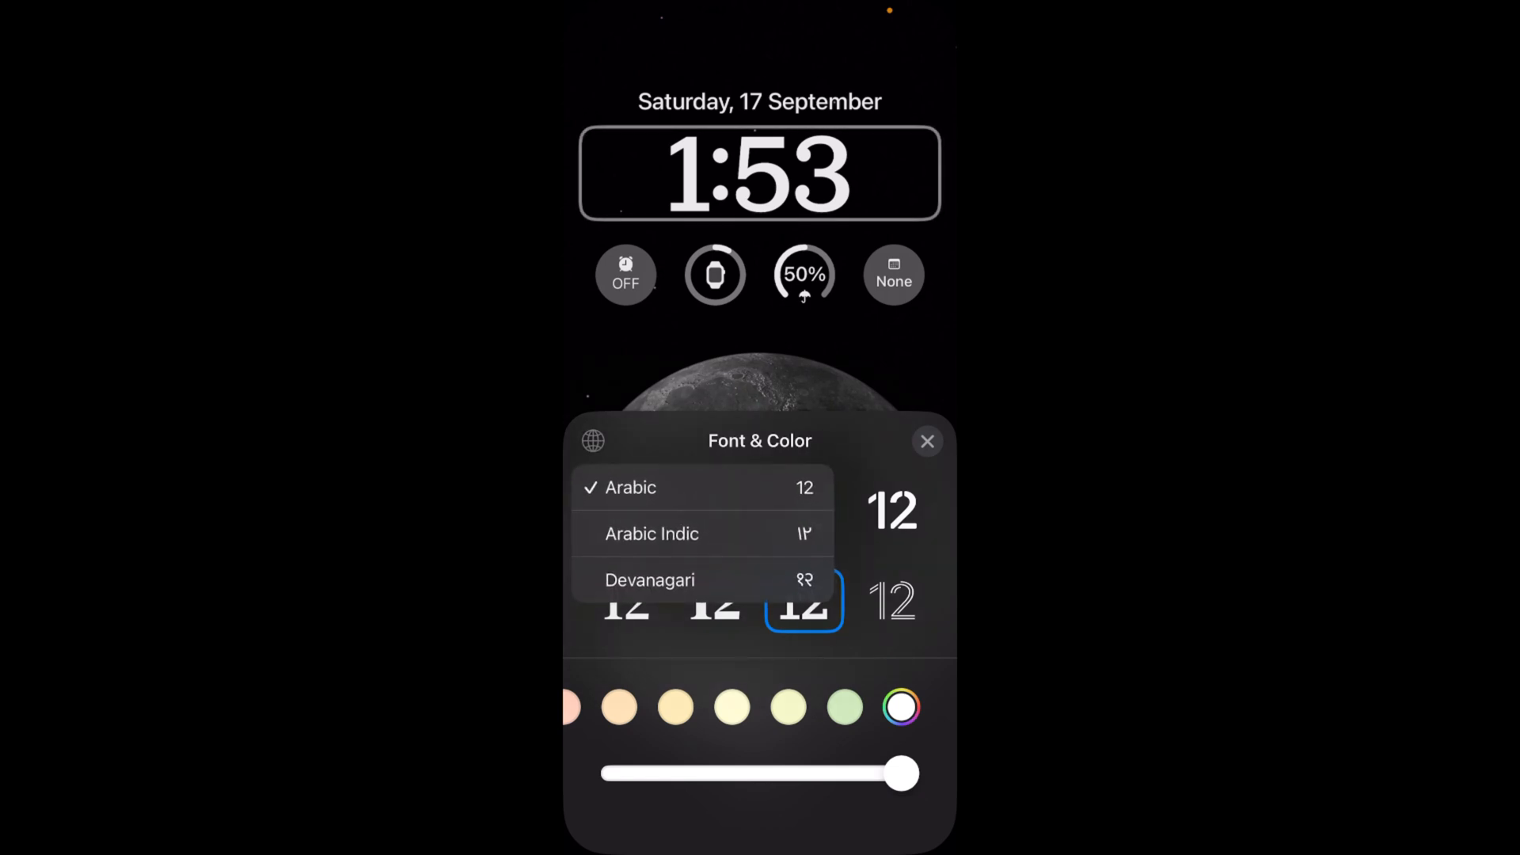
click(651, 533)
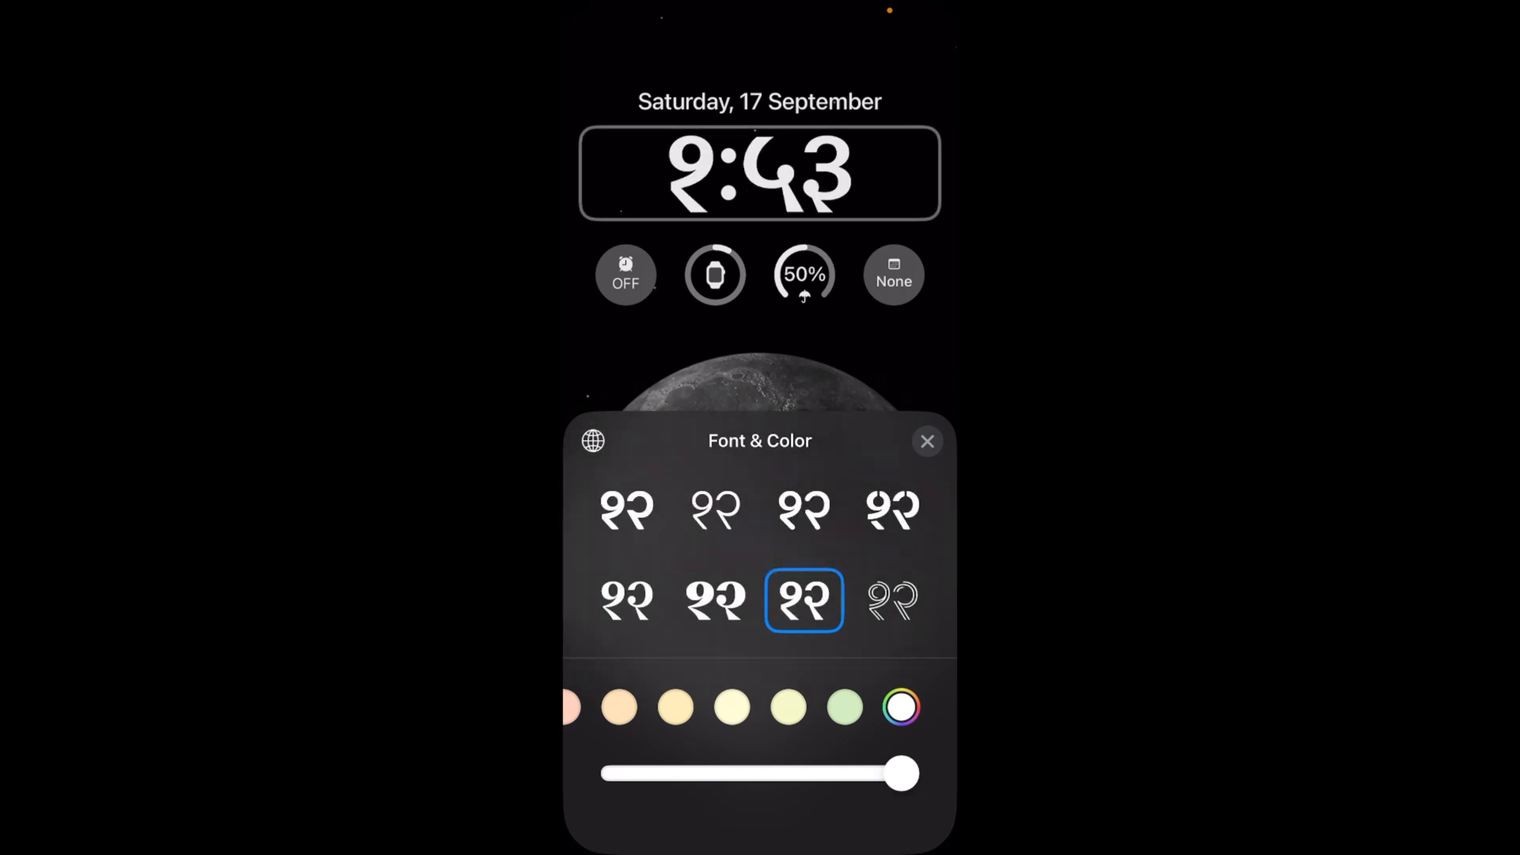
click(593, 441)
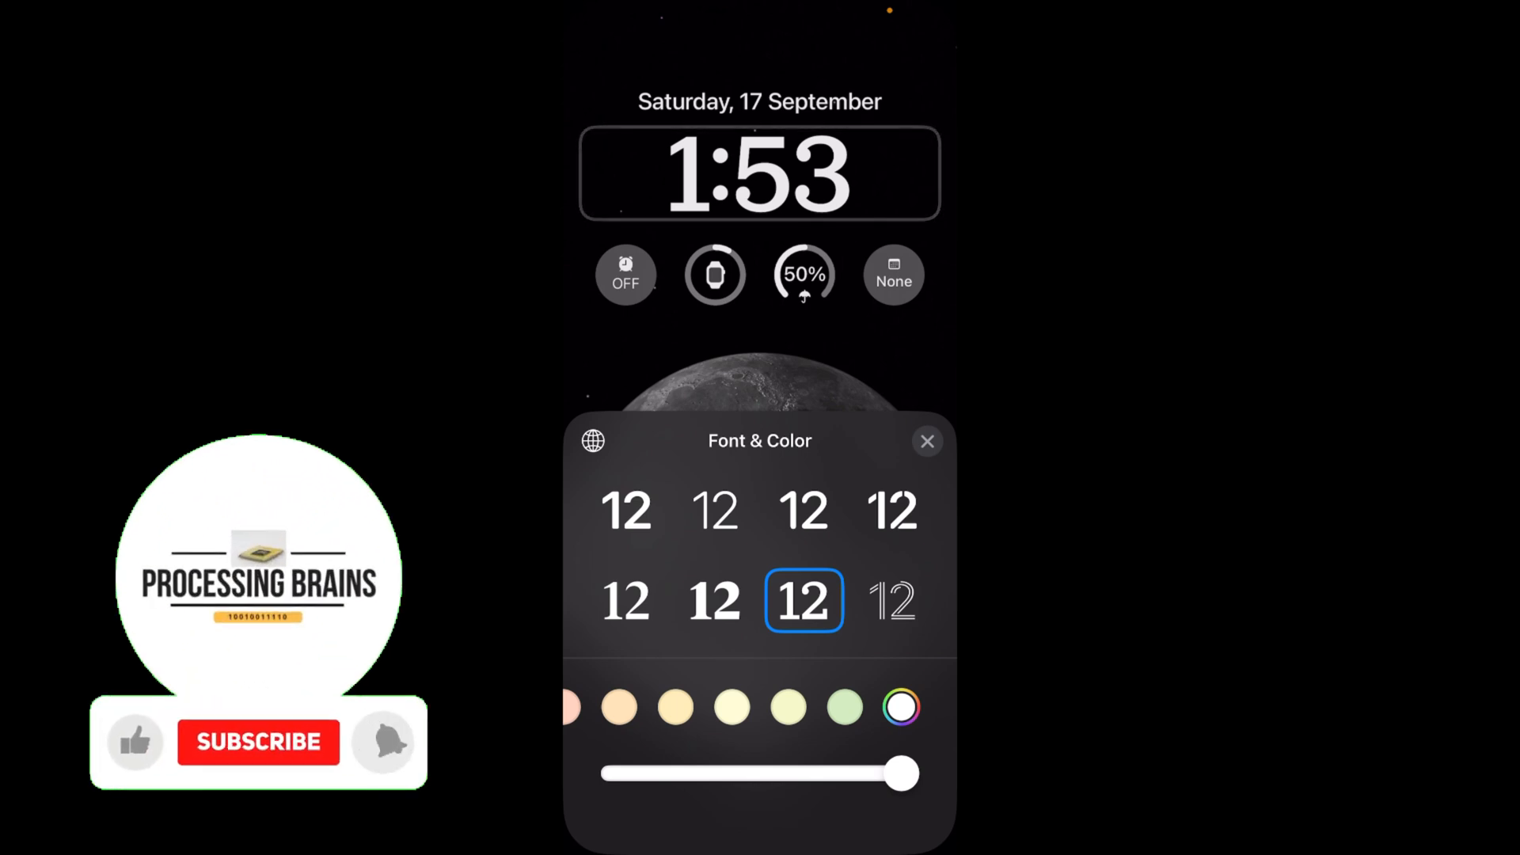
Finish editing the serif-clock Moon Lock Screen and set it as the wallpaper pair.
click(925, 441)
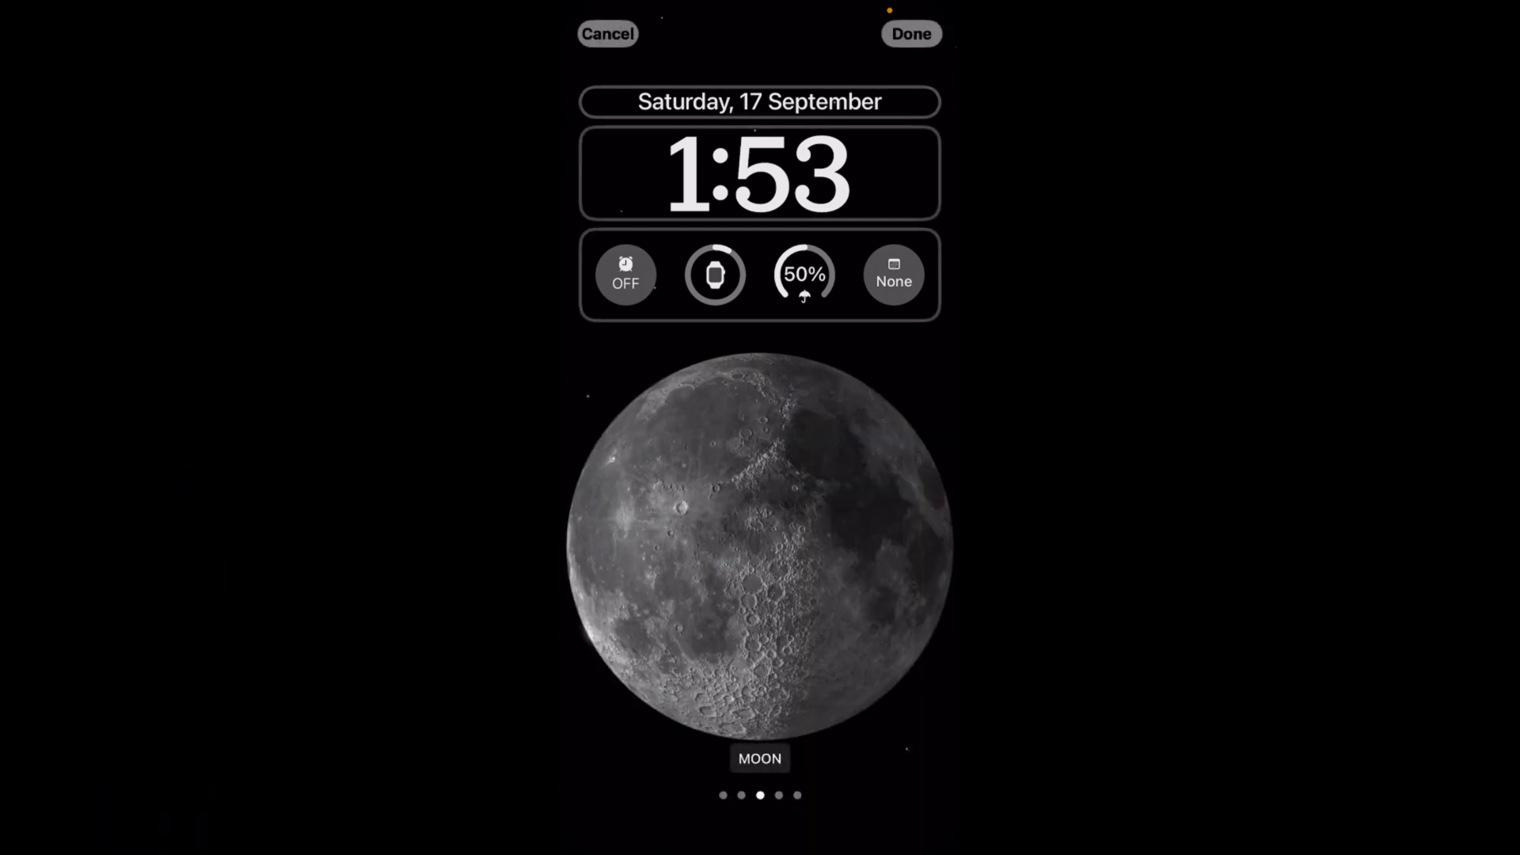
click(910, 34)
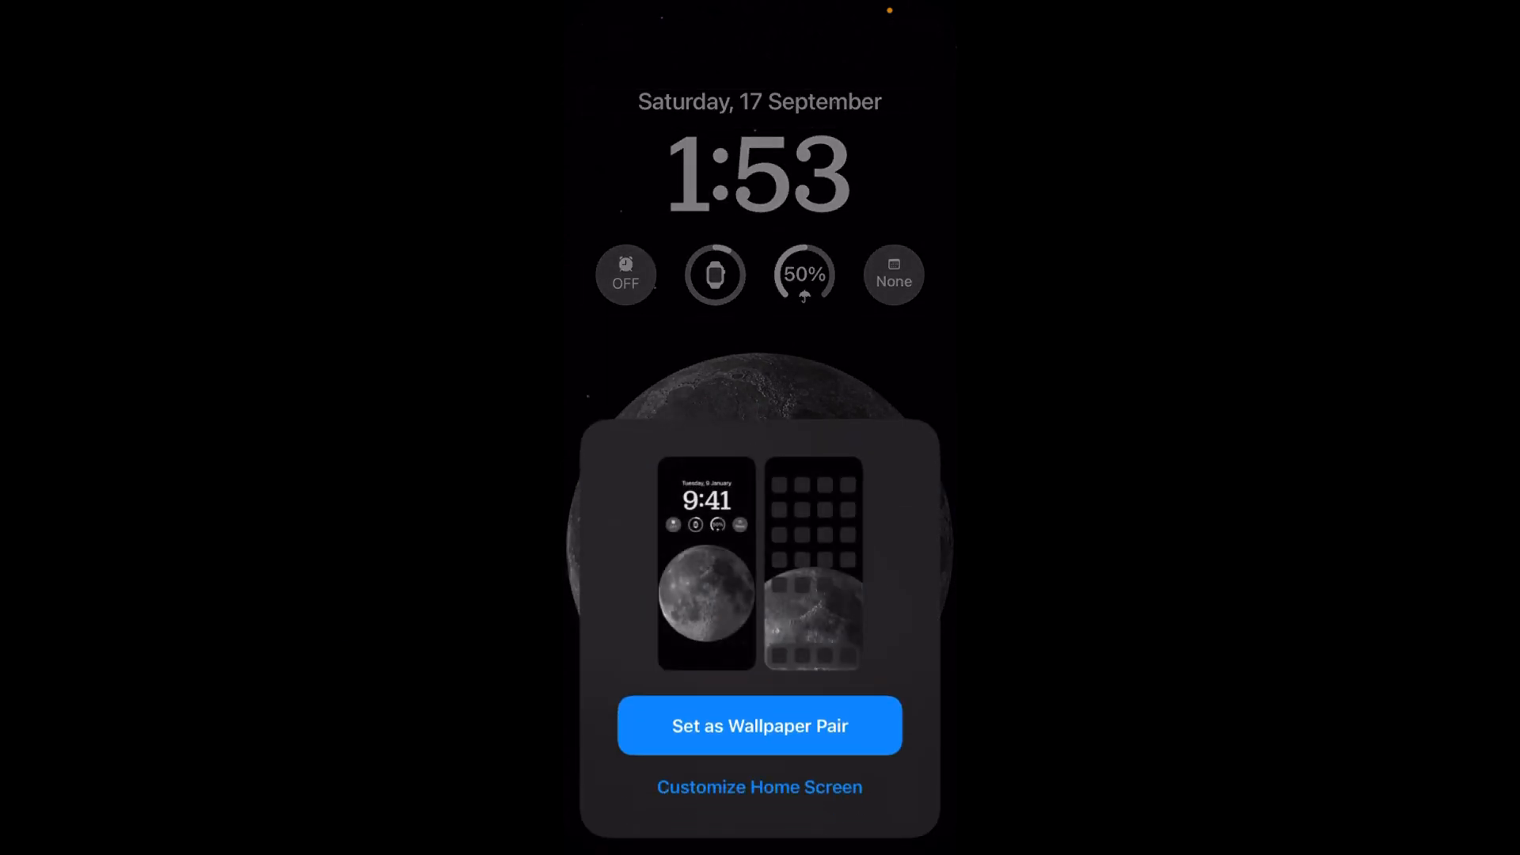
click(759, 726)
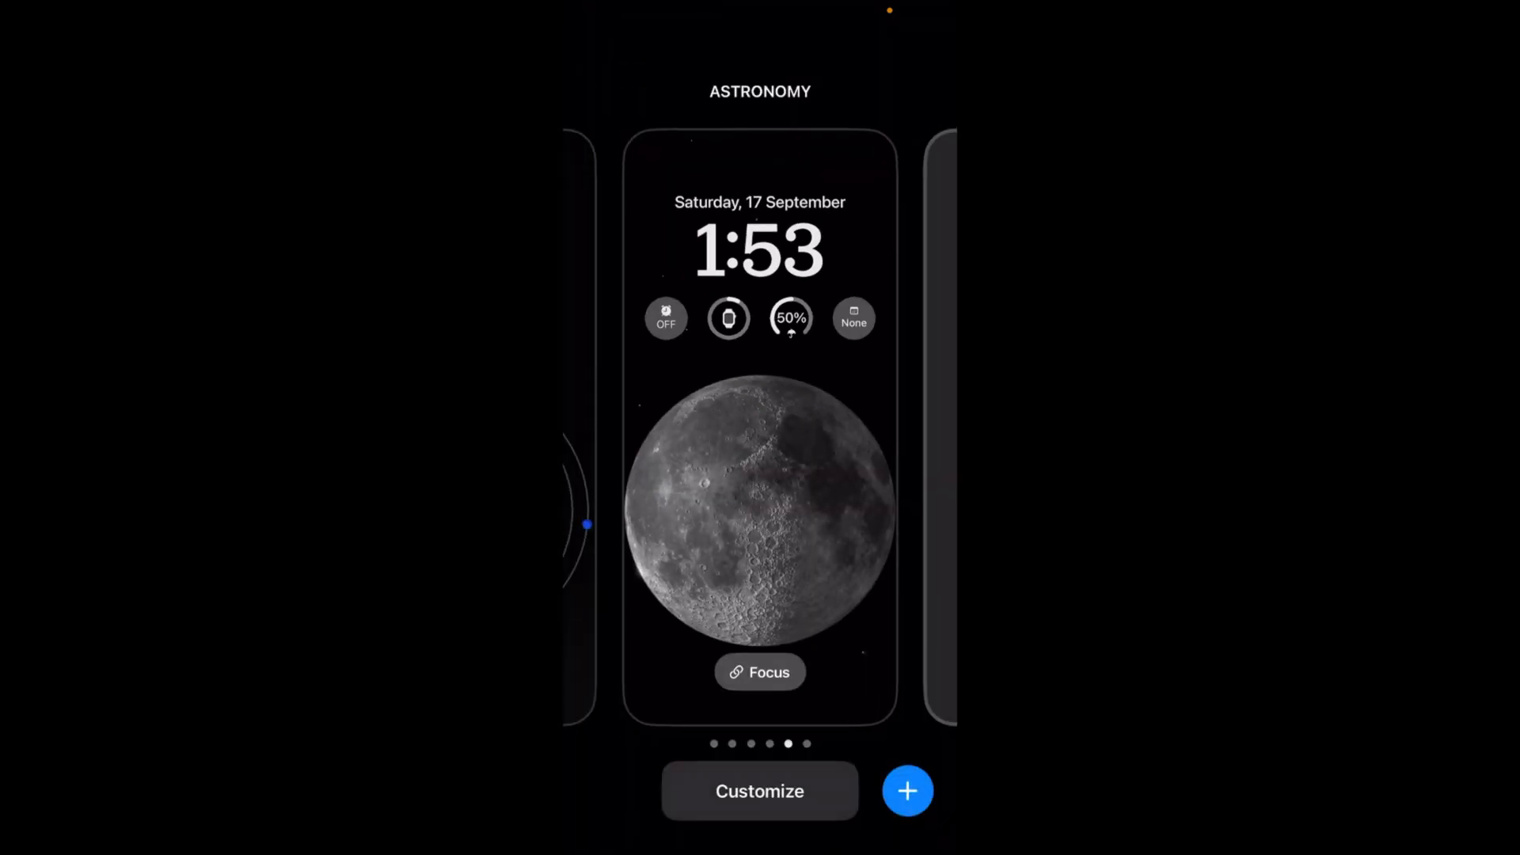